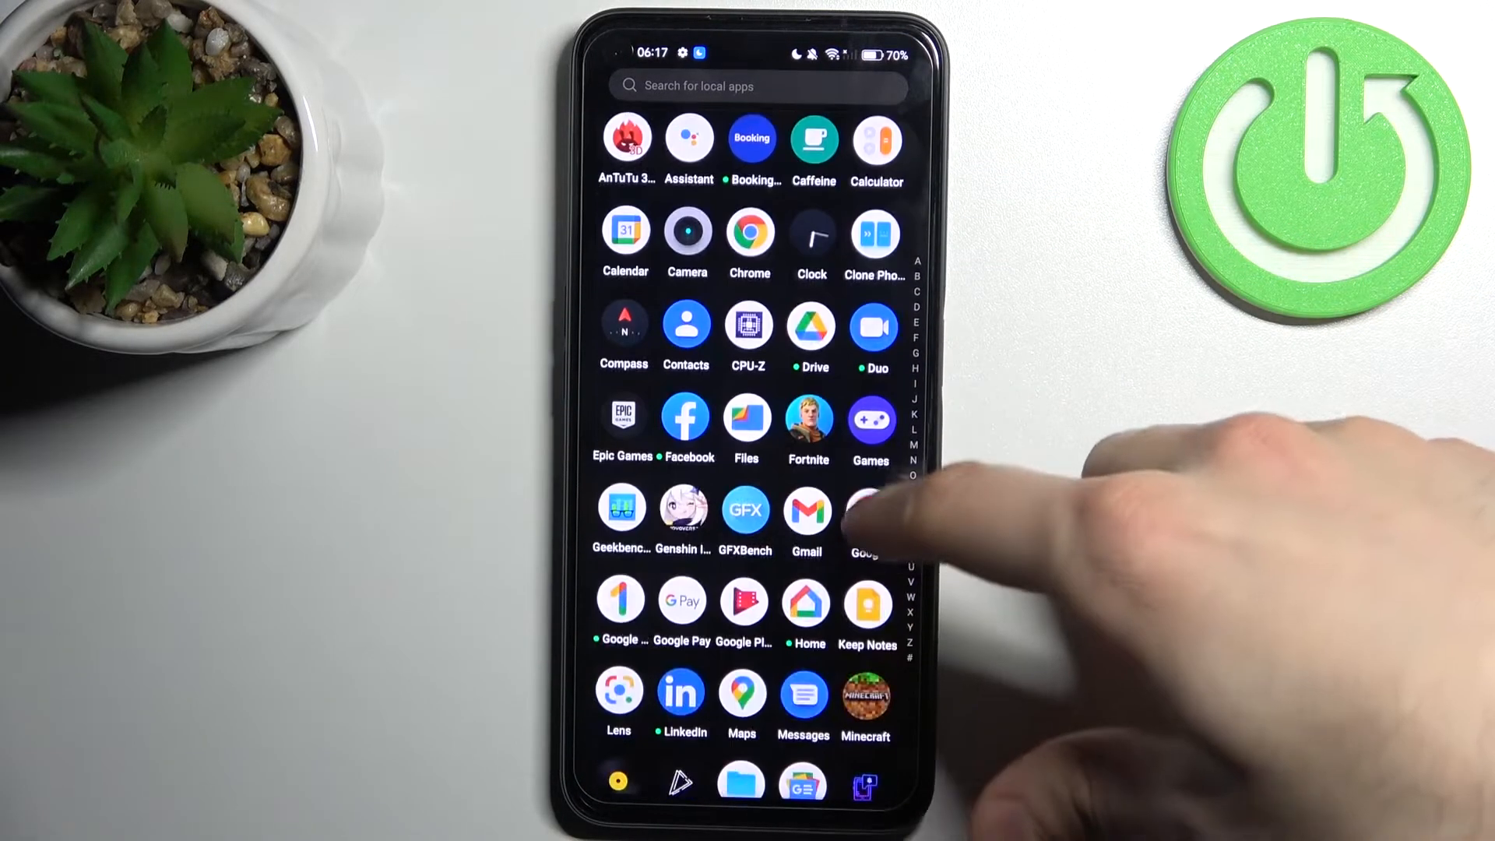
Scroll the Photos category to view the Camera, Download and Pictures albums
{"action": "scroll", "scroll_direction": "down", "scroll_amount": 3}
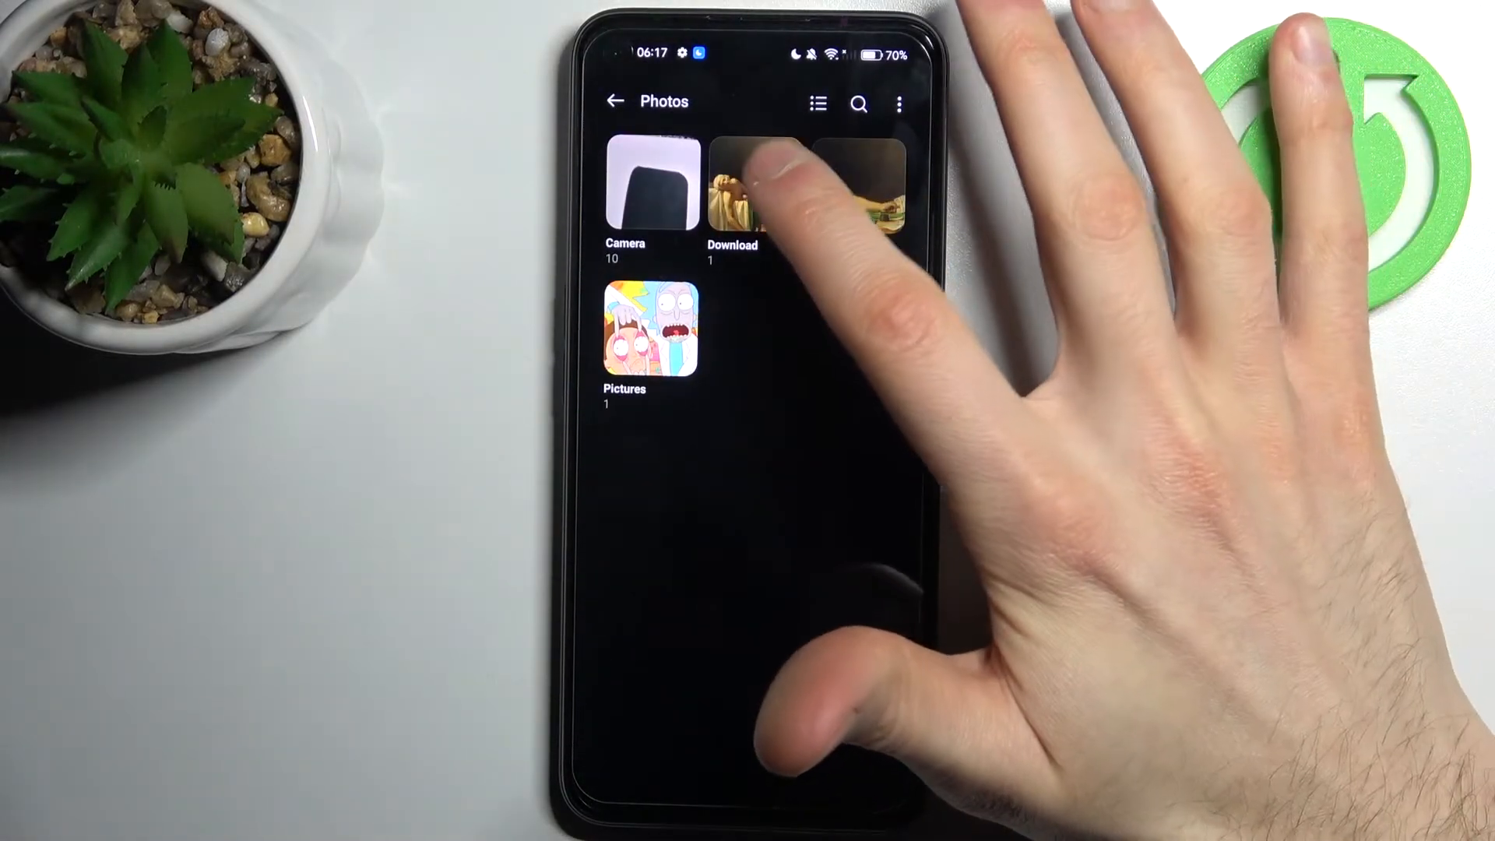
Copy the Download album photo into the SD card's Download folder
{"action": "left_click", "coordinate": [753, 186]}
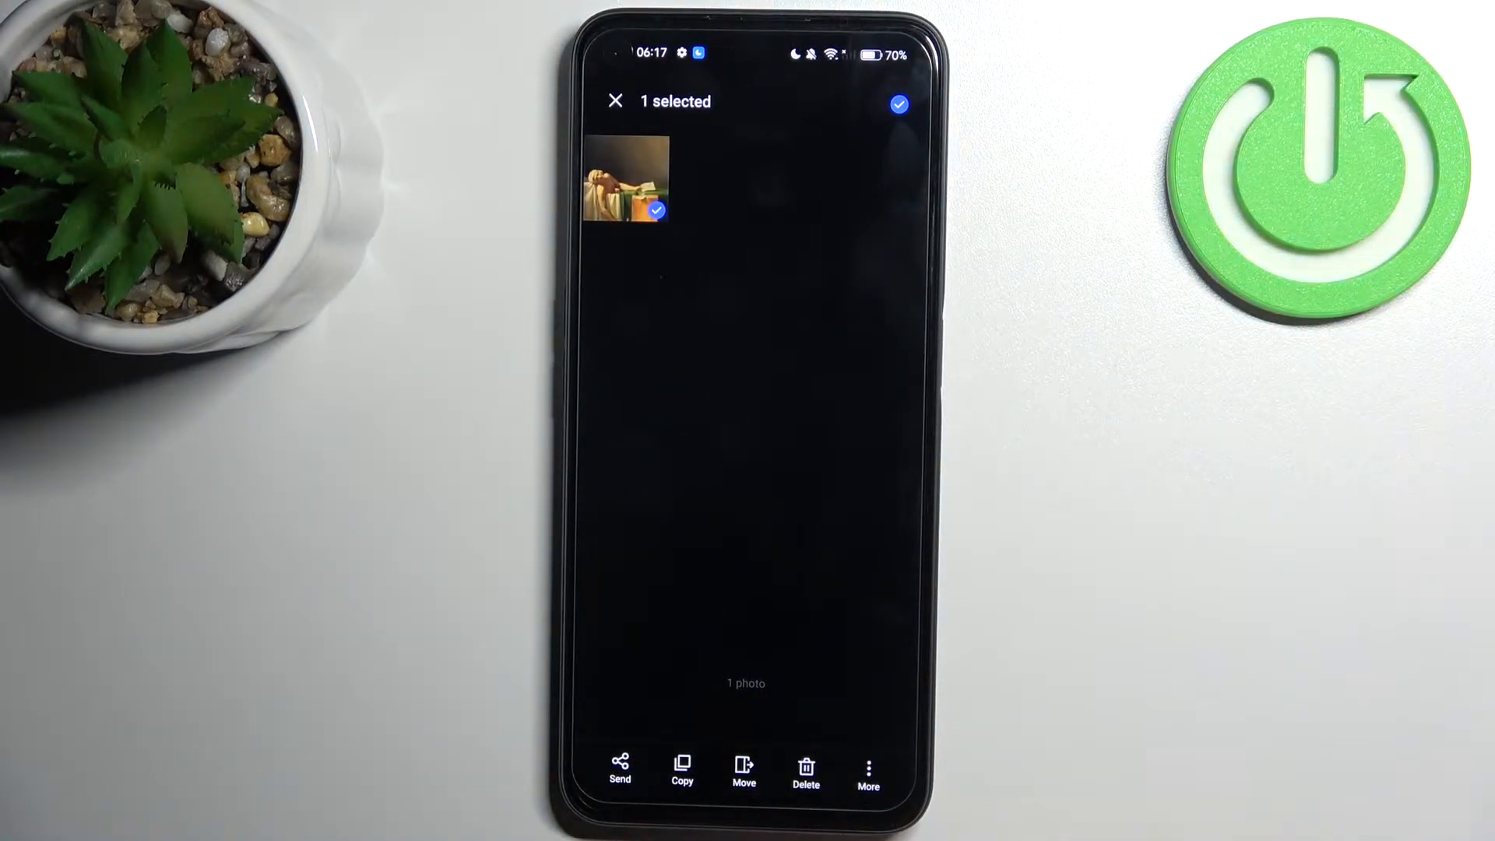
{"action": "left_click", "coordinate": [744, 773]}
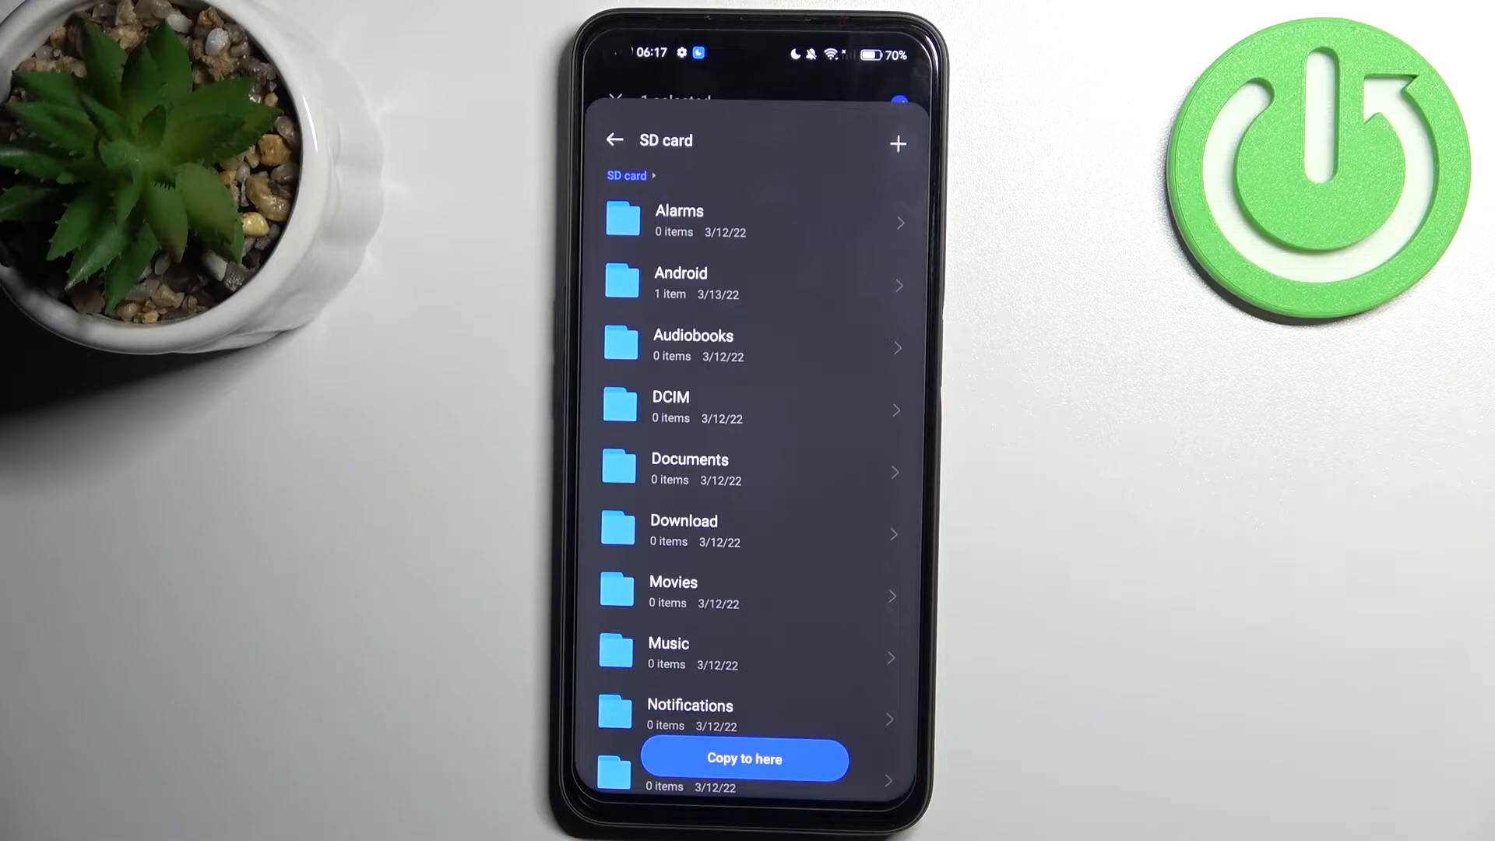
{"action": "left_click", "coordinate": [684, 531]}
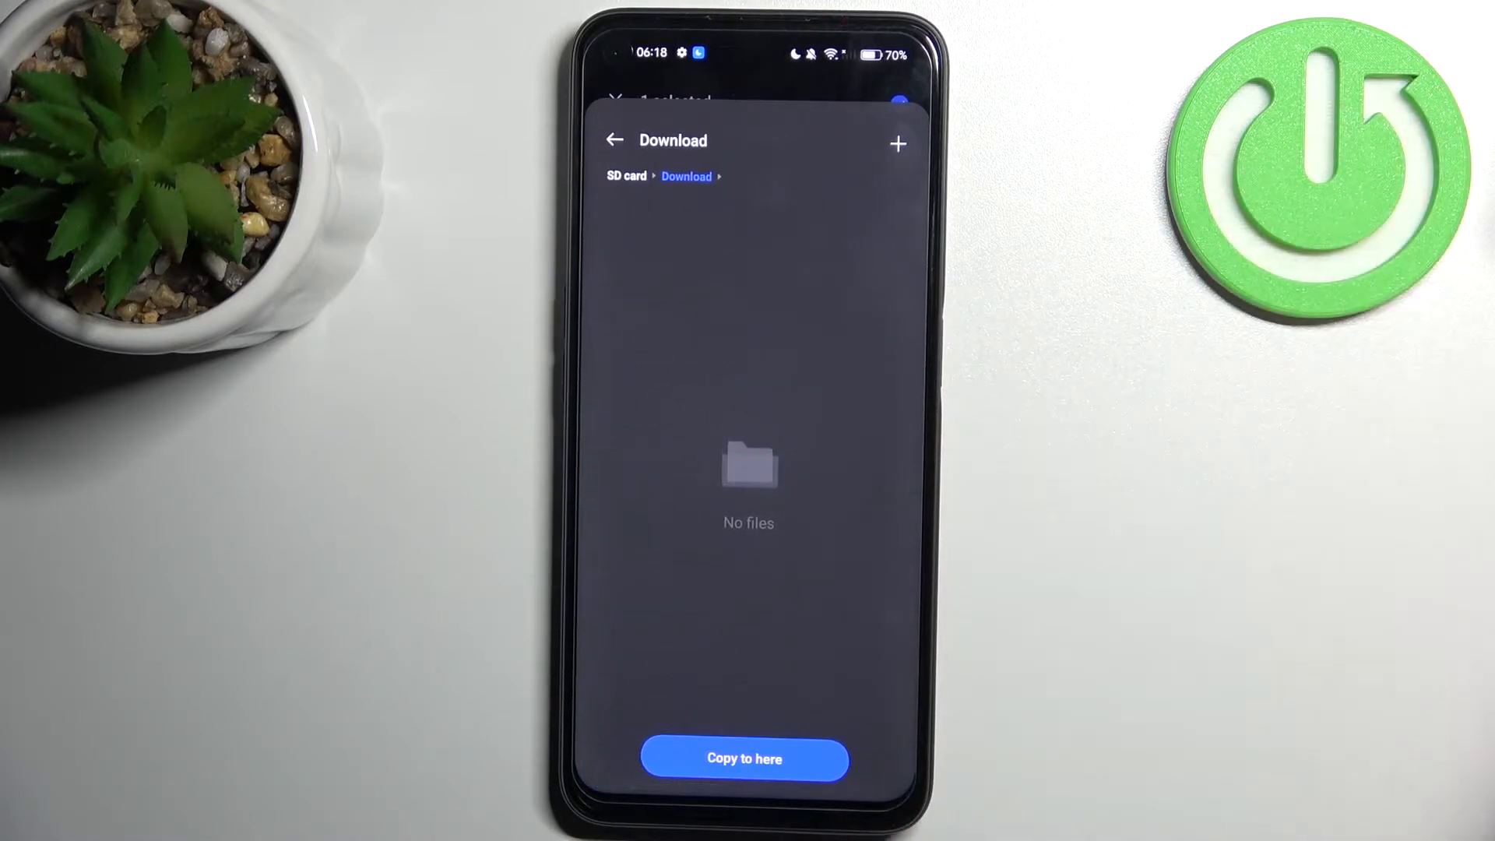
{"action": "left_click", "coordinate": [744, 758]}
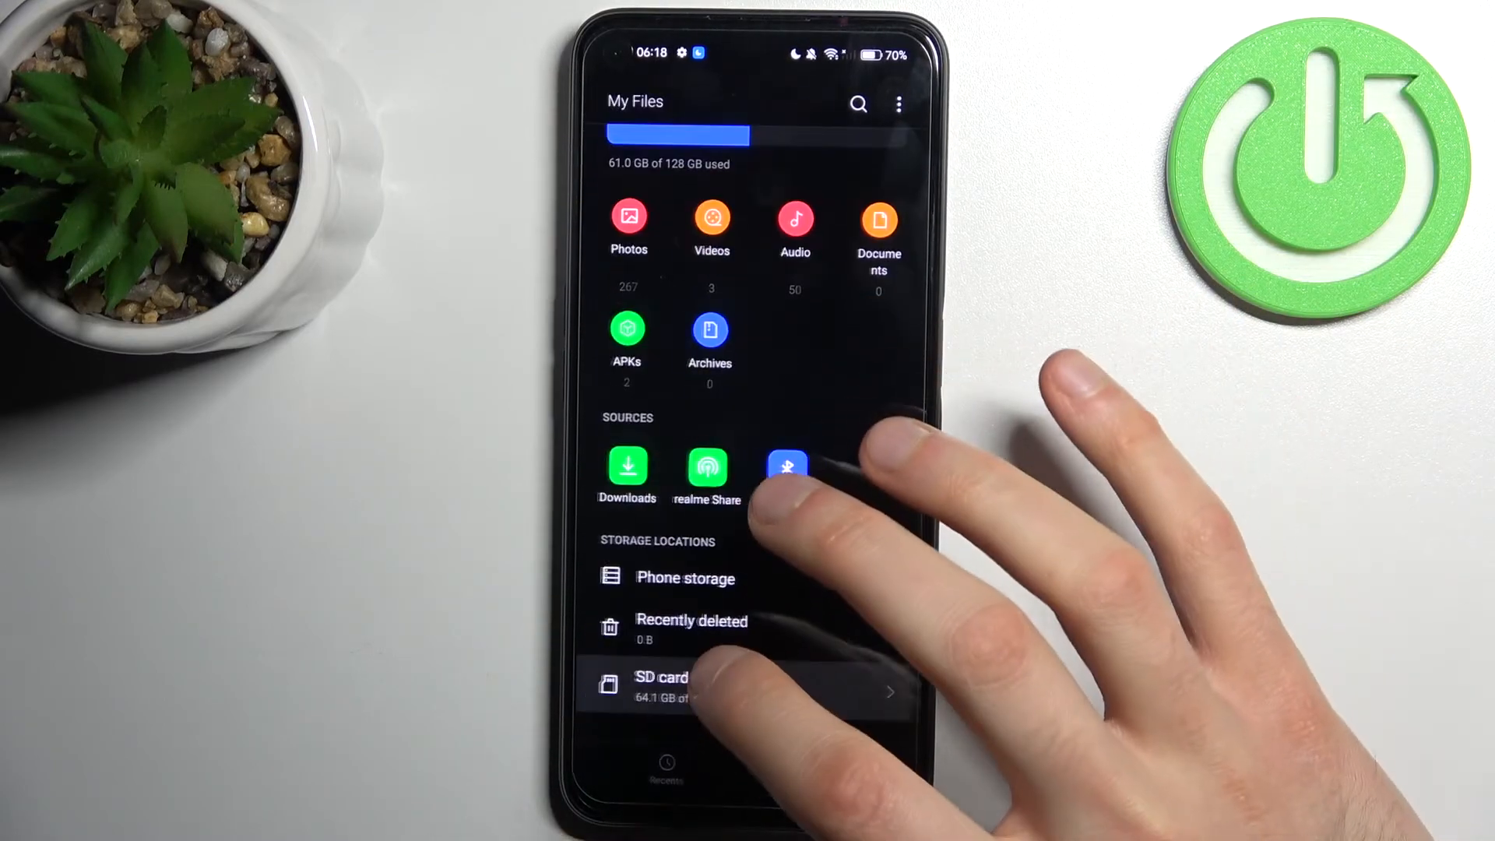
Browse the SD card's Download folder and open the copied photo
{"action": "left_click", "coordinate": [667, 687]}
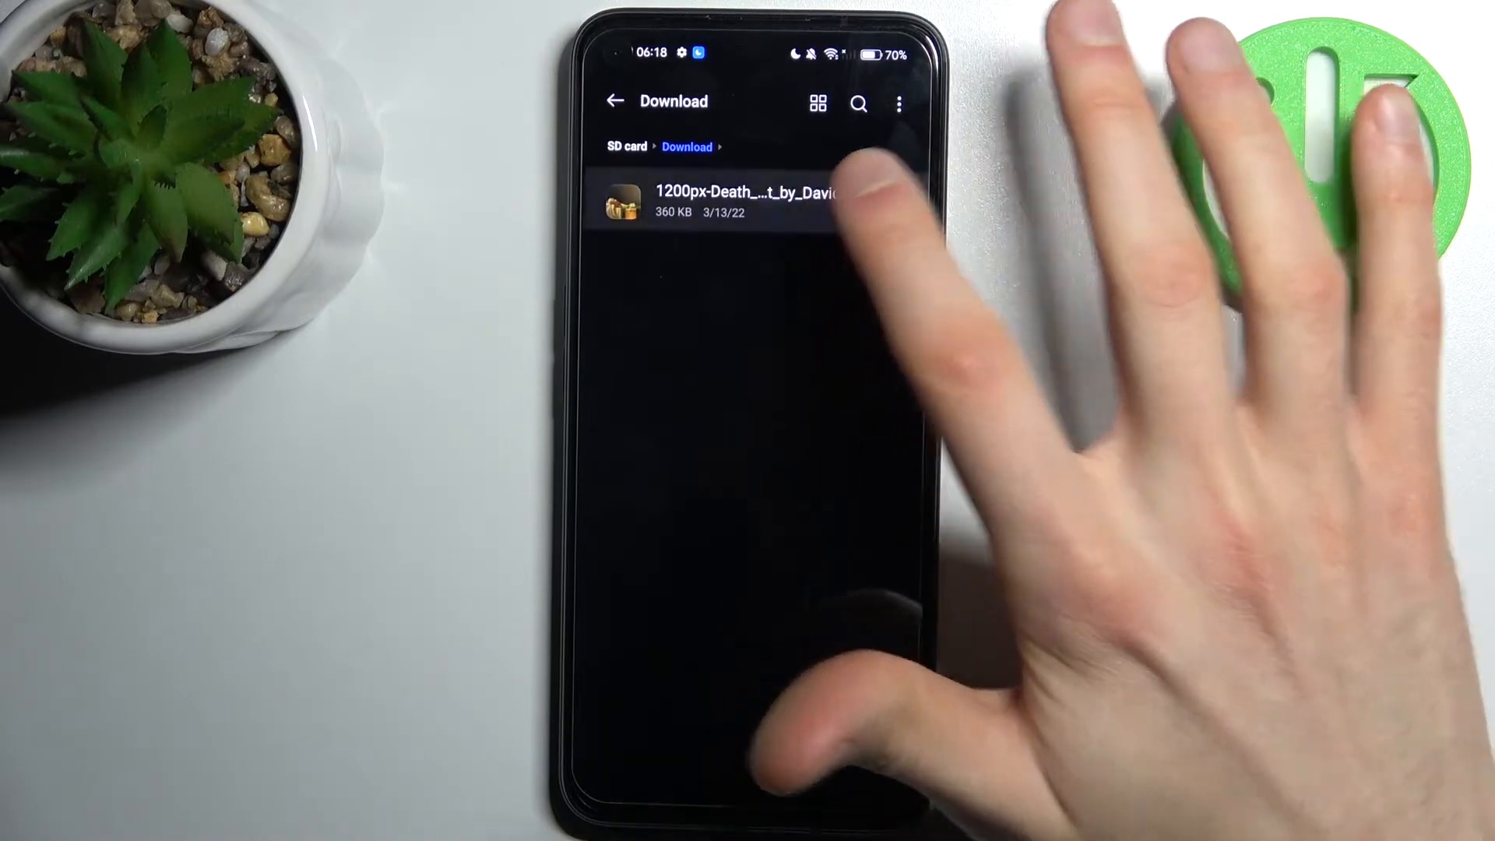
{"action": "left_click", "coordinate": [744, 201]}
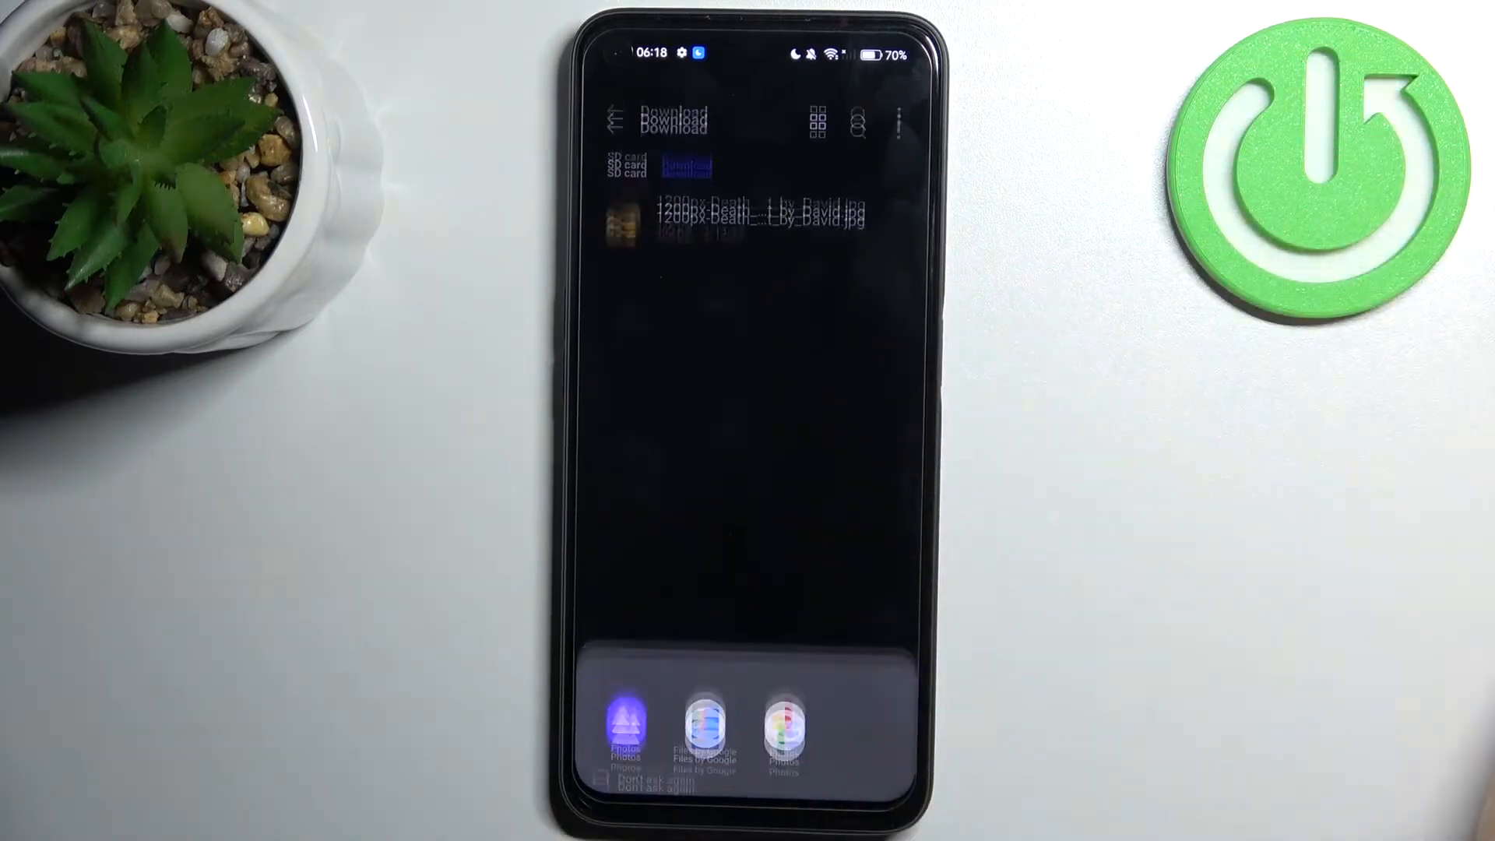